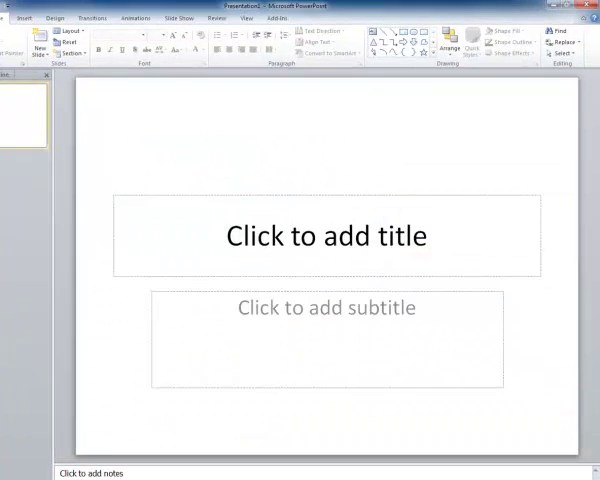
Show the Design ribbon with its Themes gallery for the blank title slide.
left_click(54, 16)
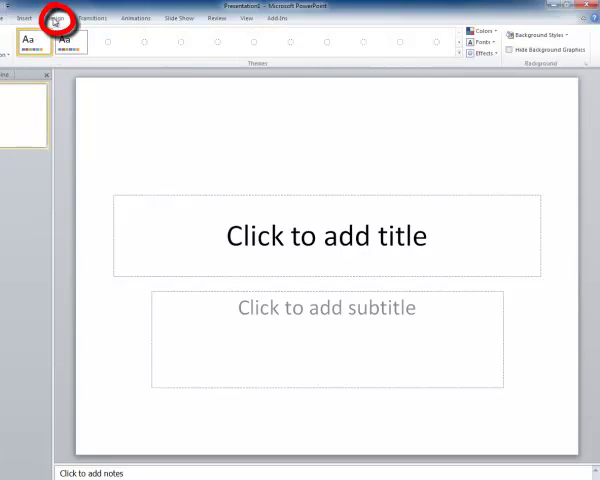
left_click(56, 16)
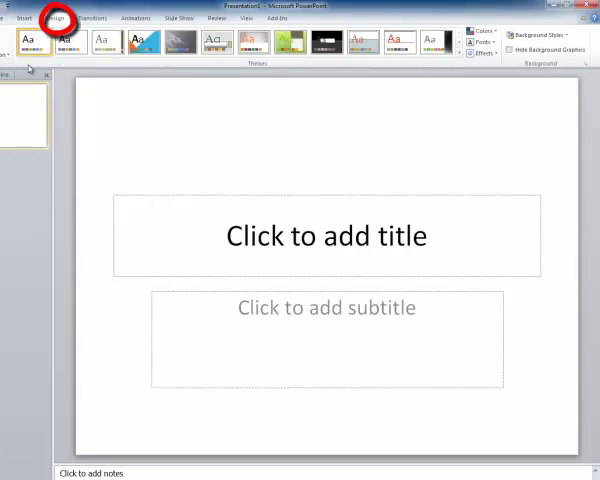
left_click(54, 16)
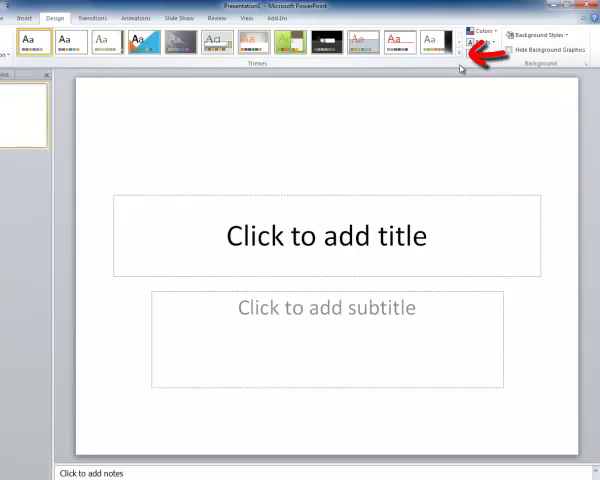
left_click(460, 56)
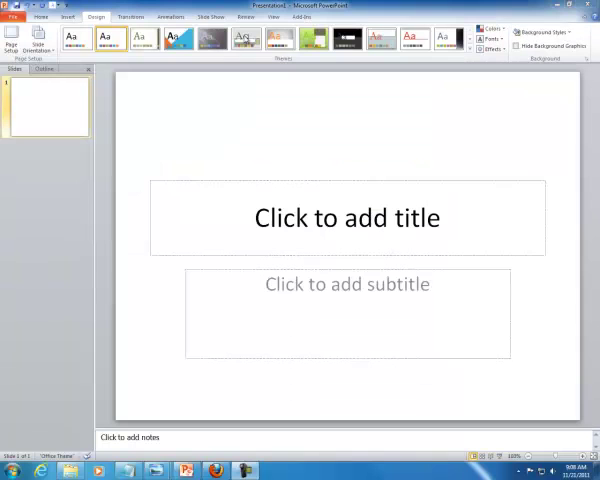
Apply the grey theme with tan accent and list the theme colour sets.
left_click(246, 38)
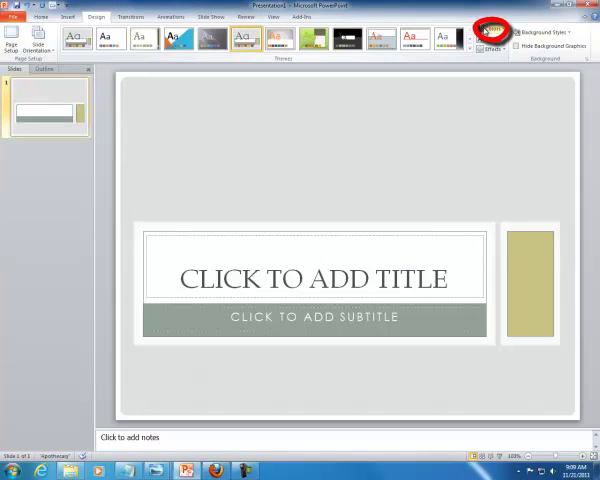
left_click(494, 32)
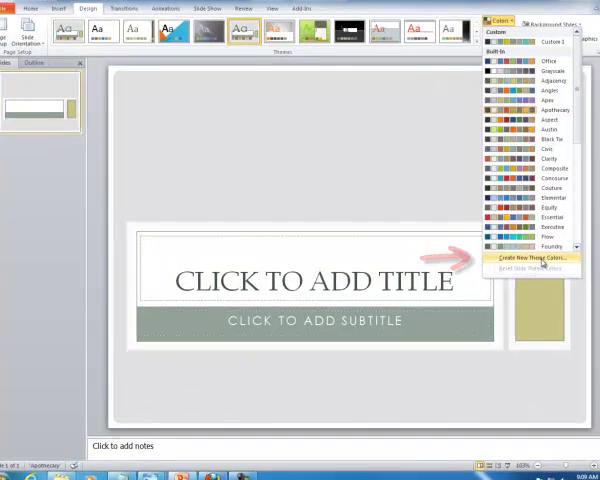
left_click(528, 260)
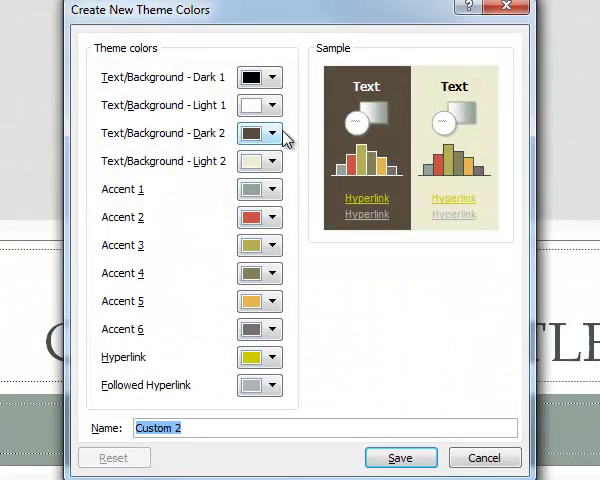
left_click(272, 76)
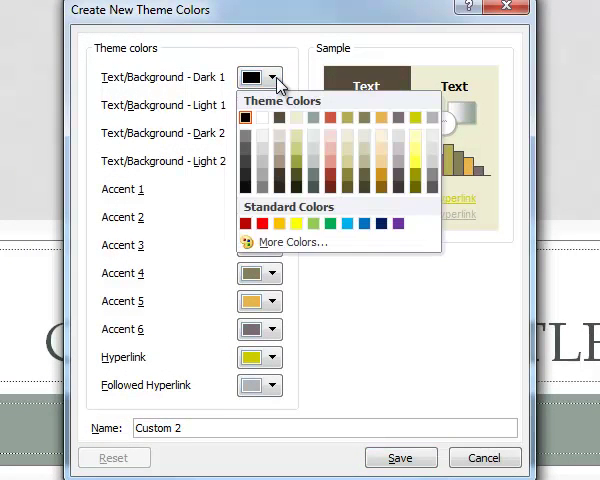
mouse_move(264, 102)
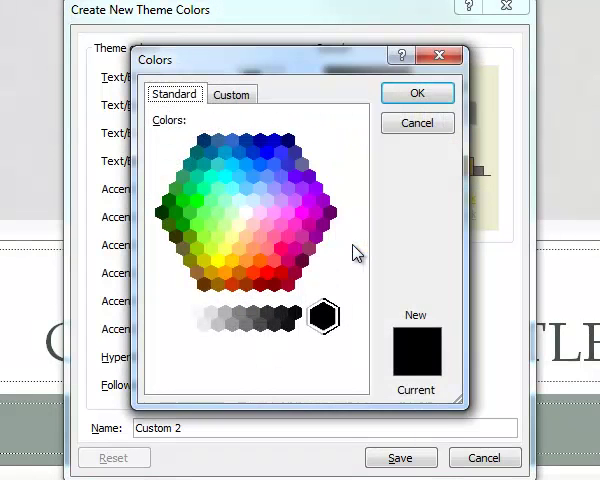
mouse_move(238, 110)
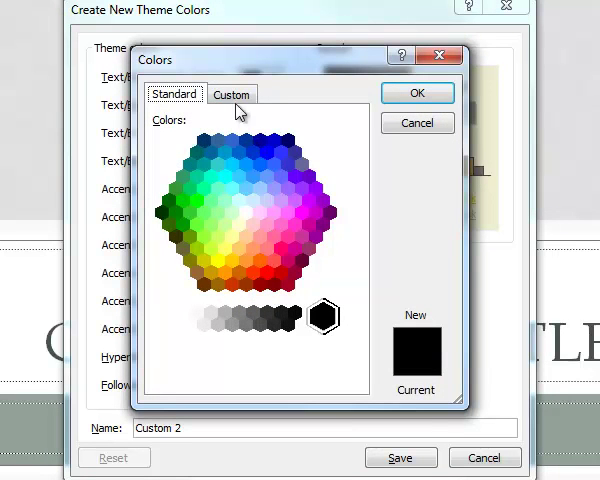
left_click(232, 96)
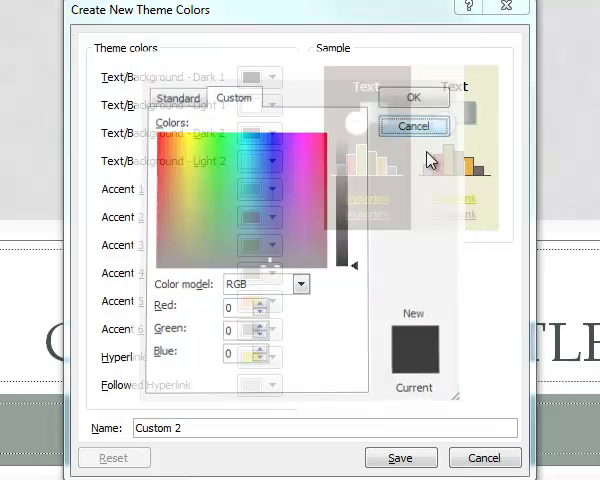
left_click(412, 126)
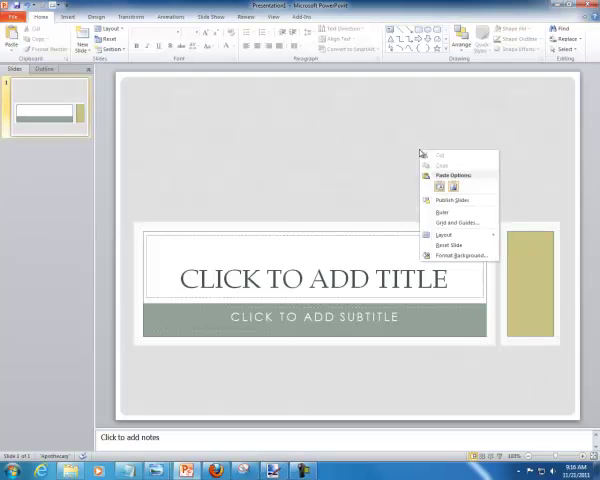
left_click(448, 236)
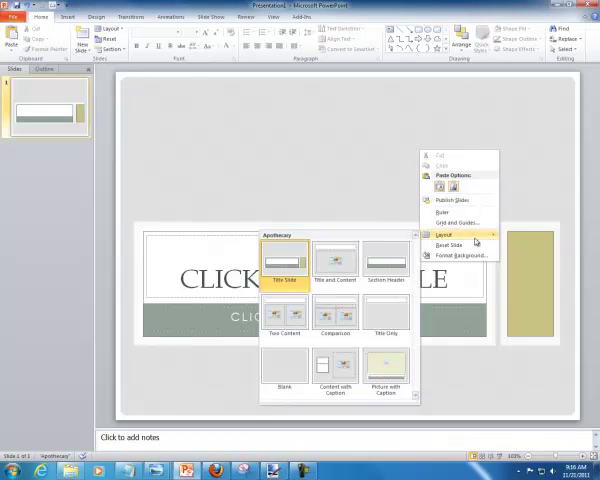
mouse_move(284, 324)
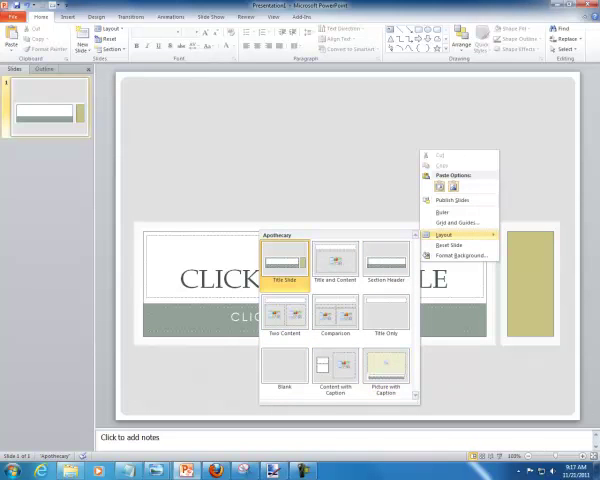
left_click(284, 260)
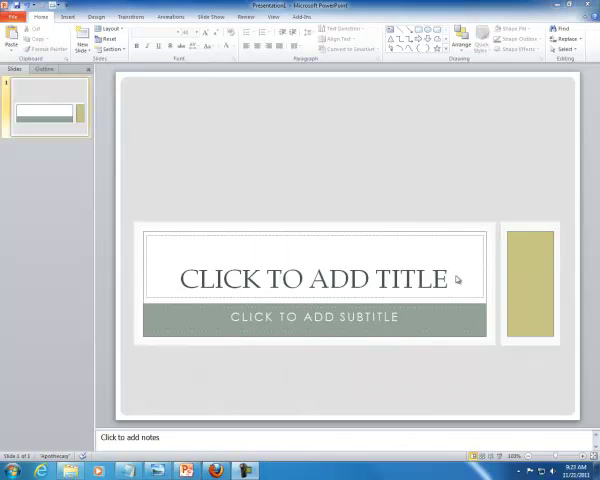
Enter NAME OF EVENT as the slide title and browse fonts for it.
left_click(312, 280)
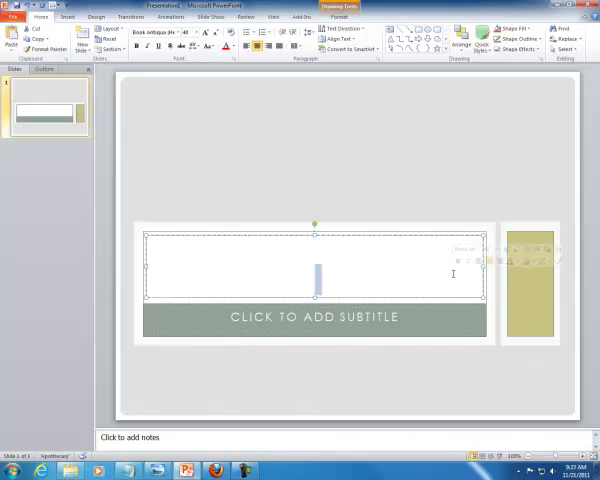
type("NAME OF EVENT")
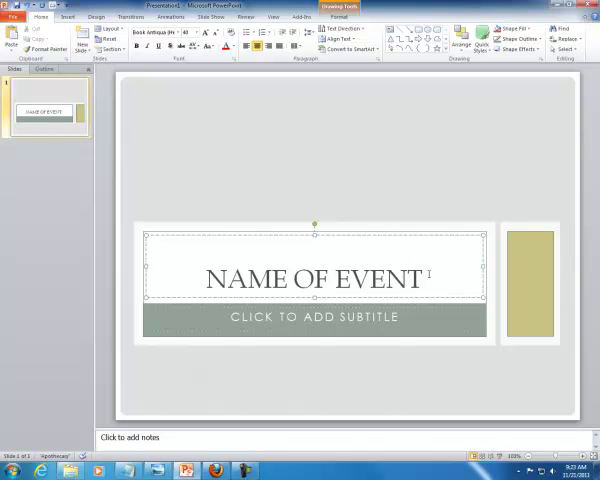
left_click(164, 32)
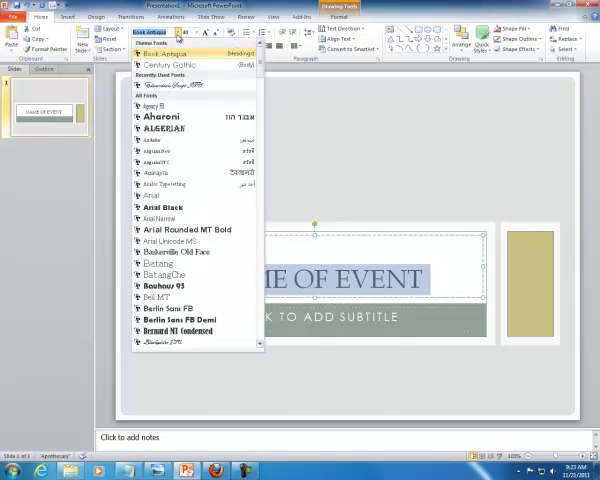
mouse_move(174, 84)
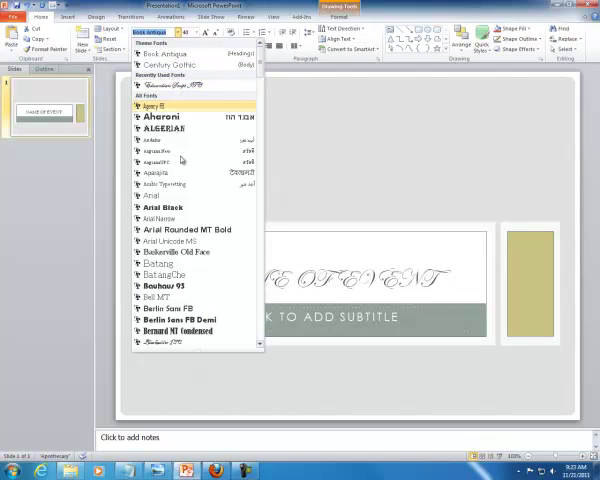
mouse_move(156, 264)
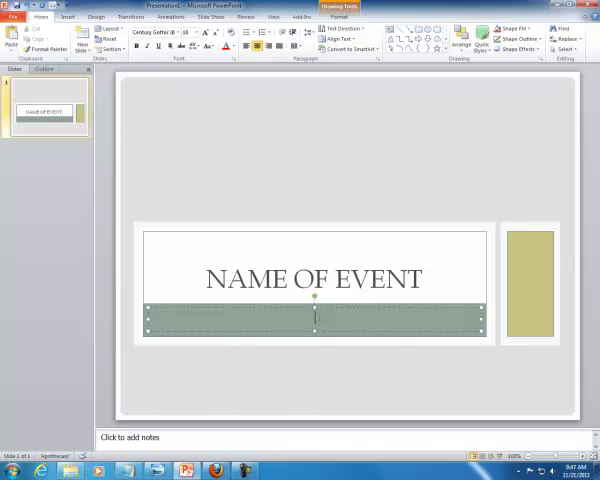
Enter INFO as the subtitle and give it a larger font size.
type("INFO")
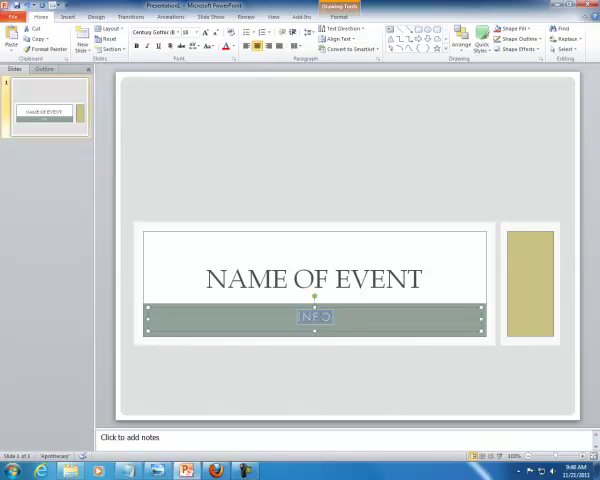
mouse_move(356, 236)
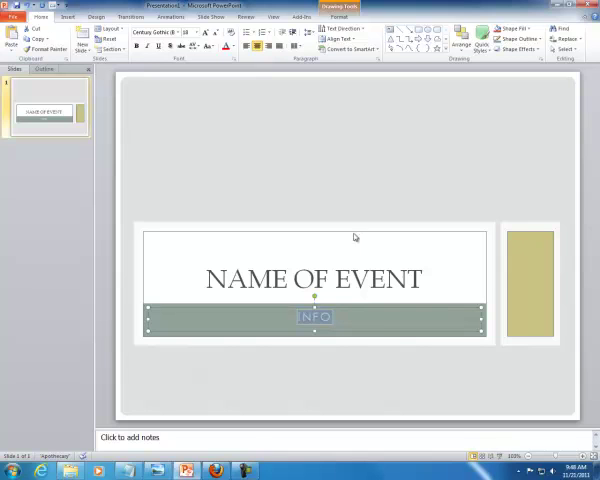
left_click(196, 32)
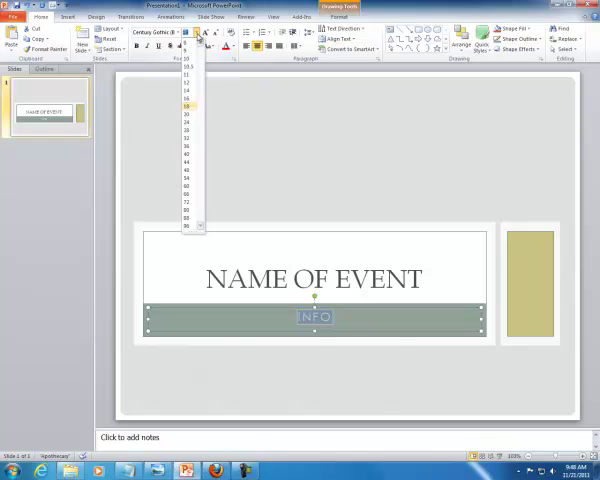
left_click(188, 136)
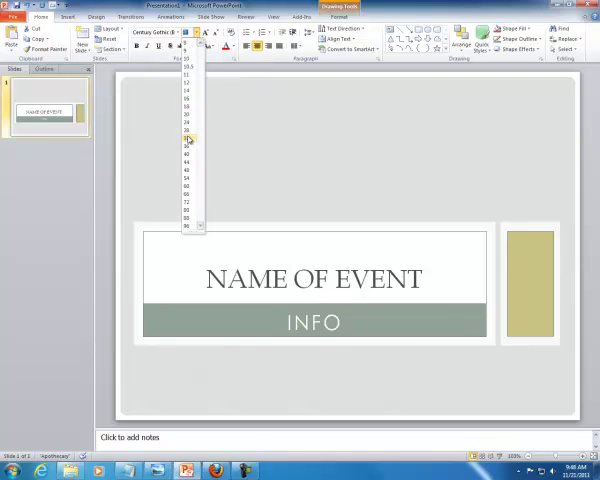
left_click(186, 136)
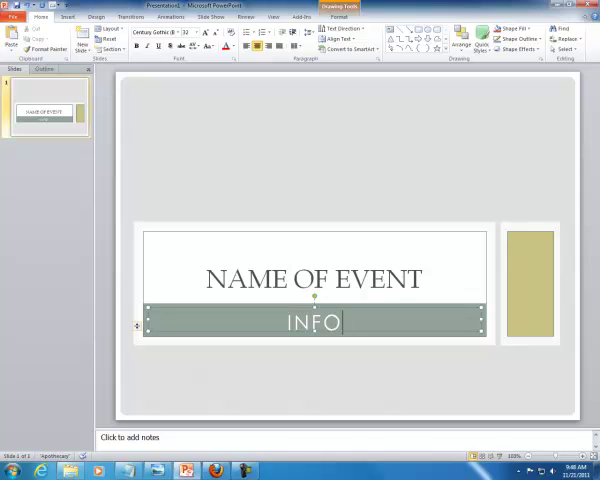
Paste the "Picture here, or anywhere." box onto the slide, remove it, and paste it back.
left_click(168, 184)
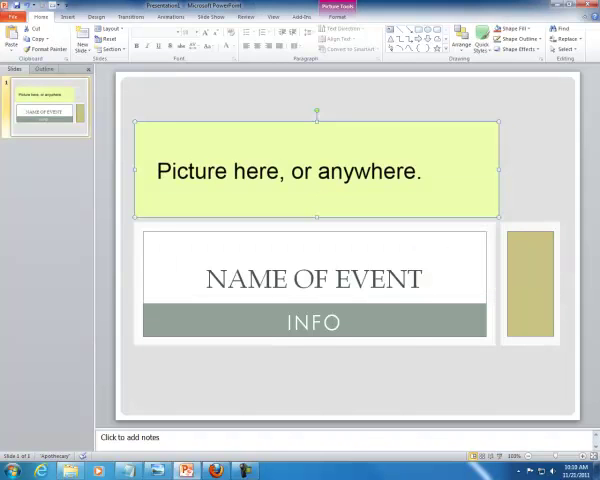
key("Delete")
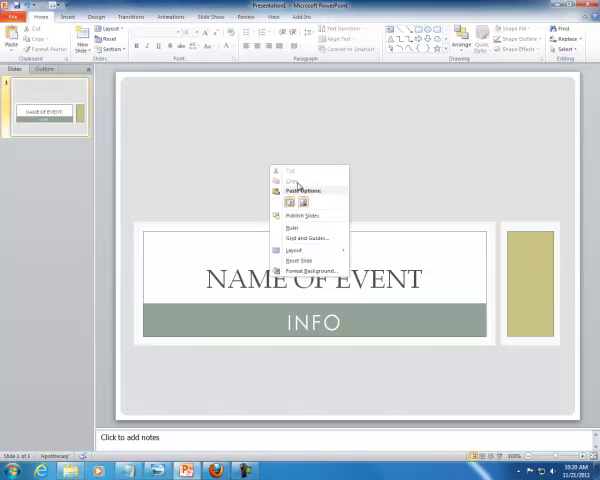
left_click(288, 190)
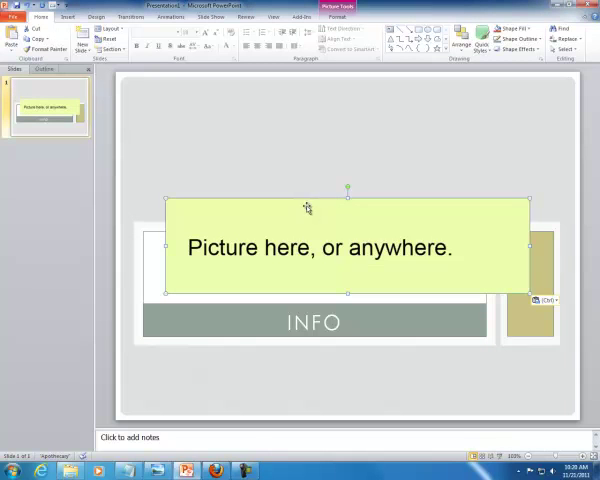